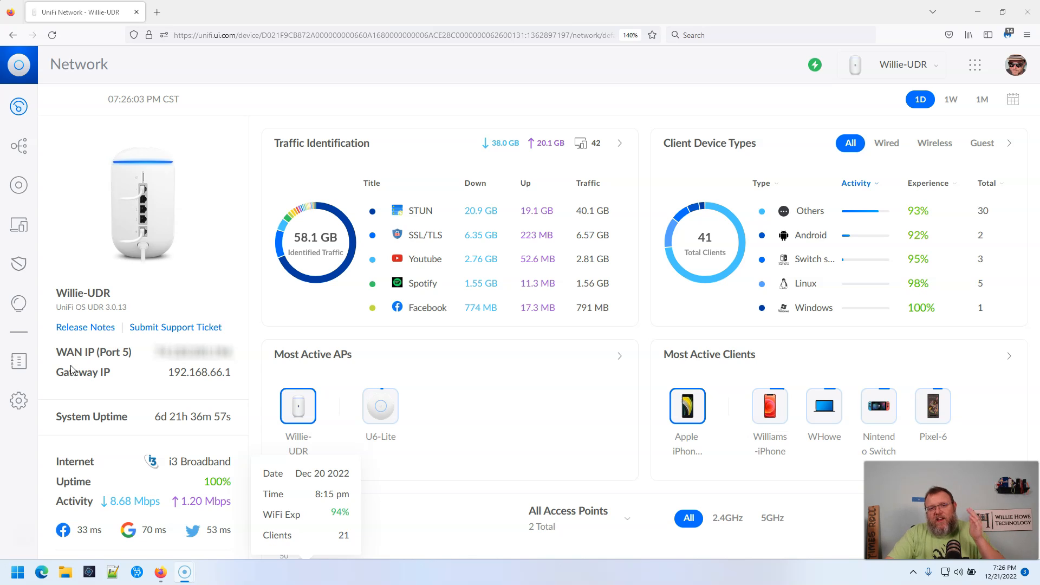
mouse_move(18, 361)
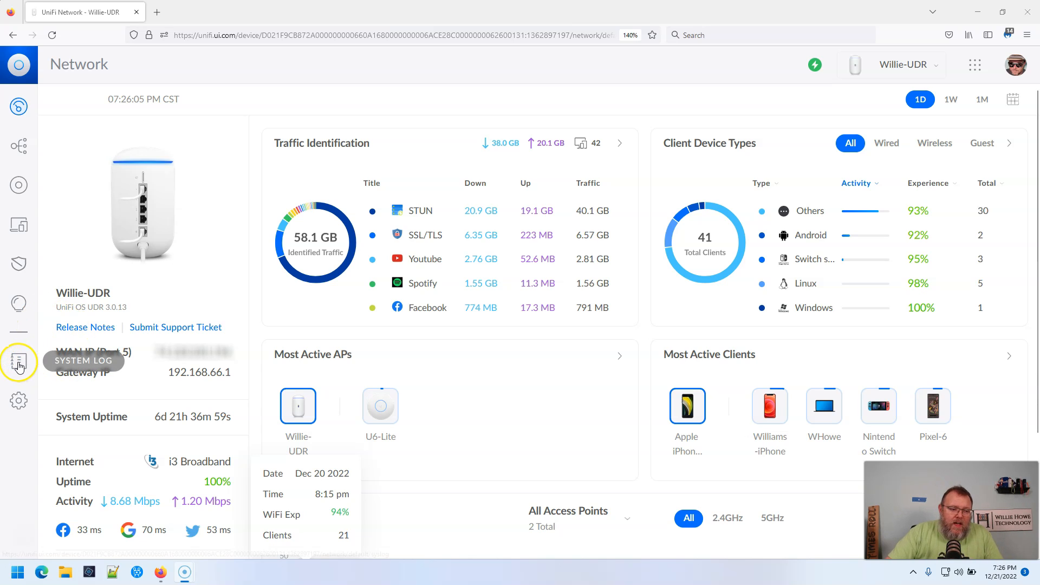
Open the System Log from the sidebar and select the Triggers category.
left_click(18, 361)
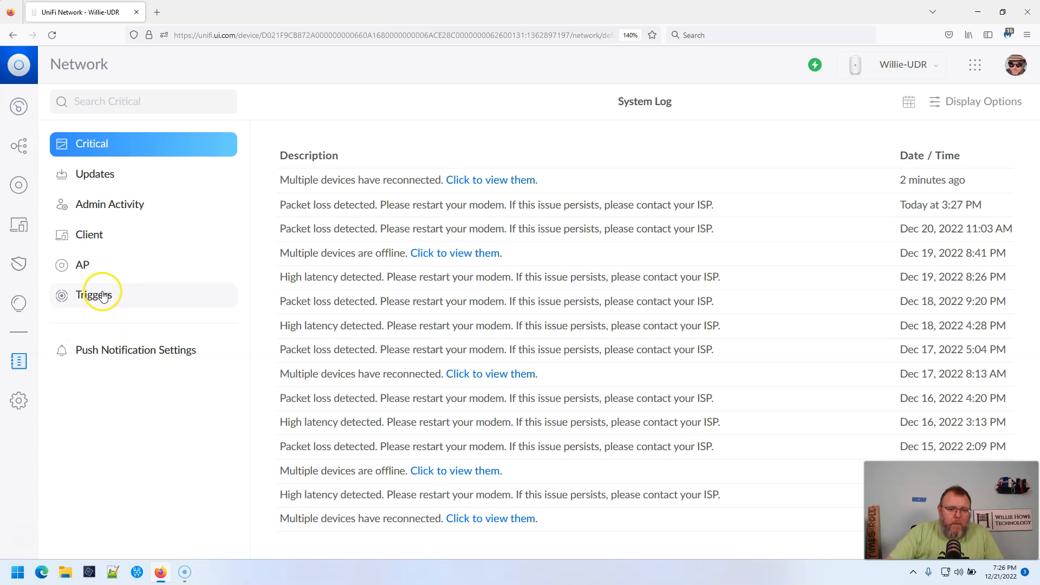
left_click(93, 294)
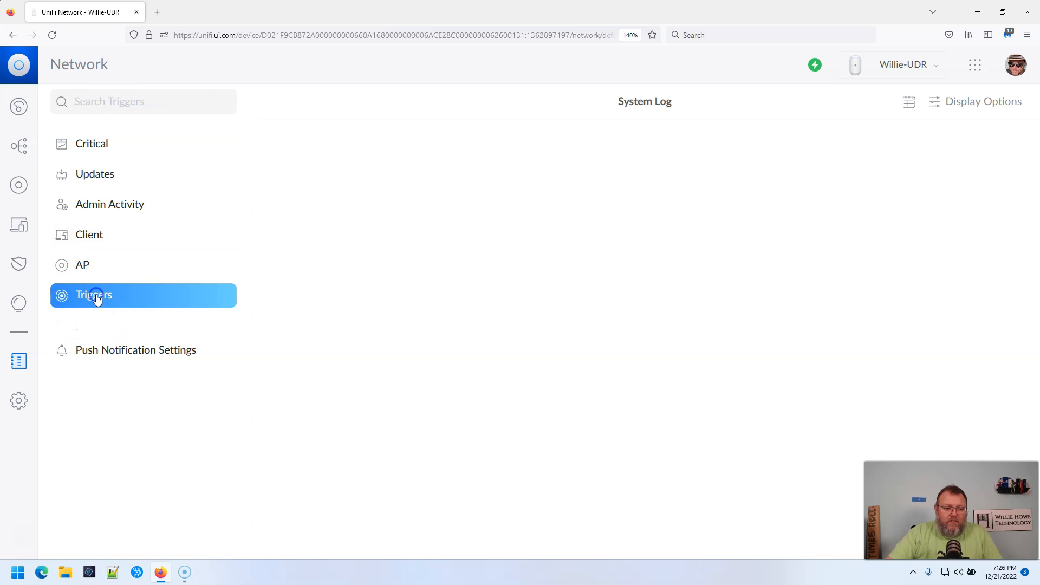
Load the Triggers list showing devices blocked by the 'Block Kids 1' traffic rule.
left_click(94, 294)
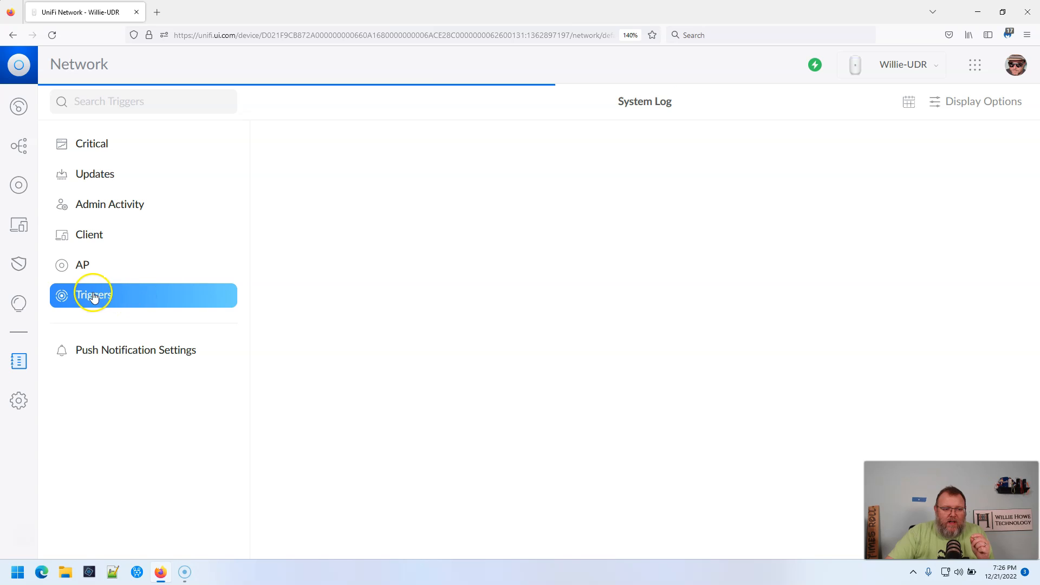
left_click(93, 294)
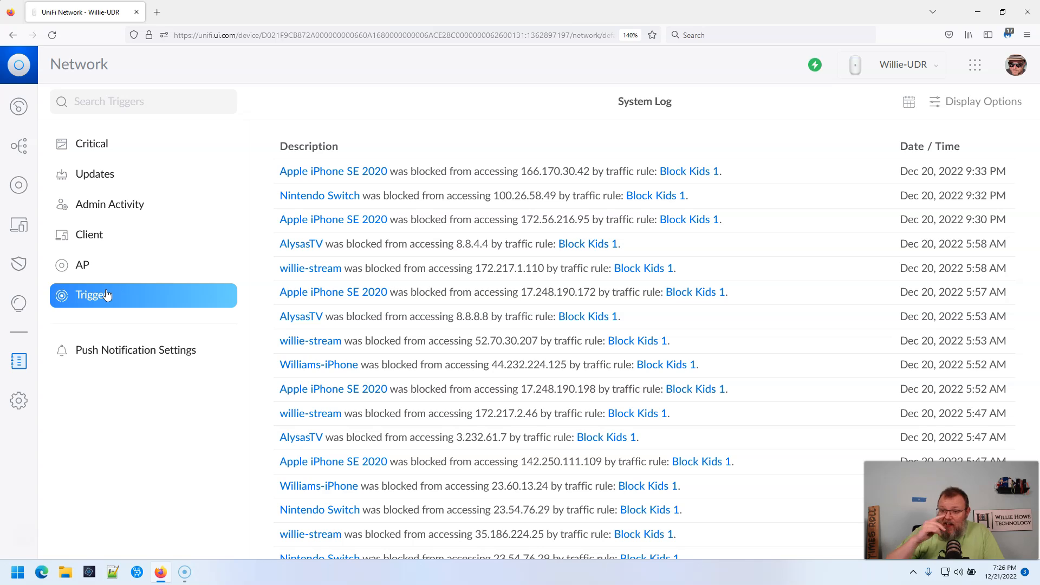
mouse_move(323, 171)
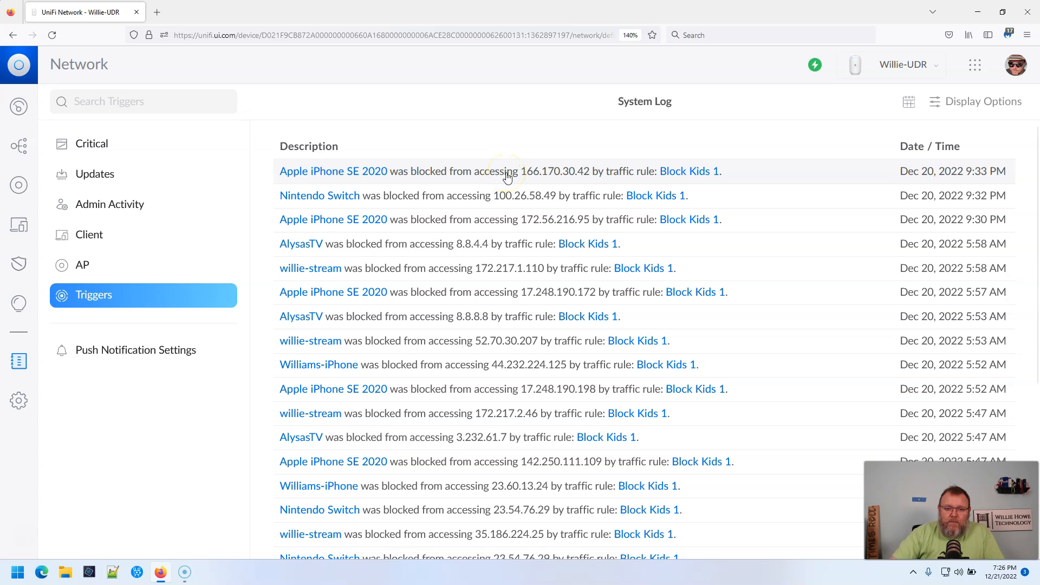
mouse_move(335, 195)
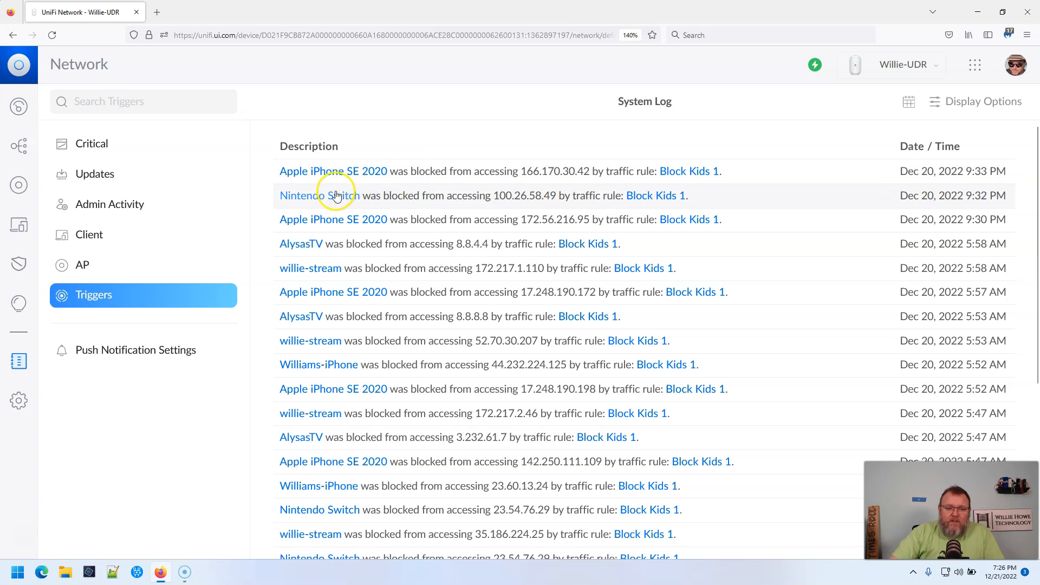
mouse_move(555, 195)
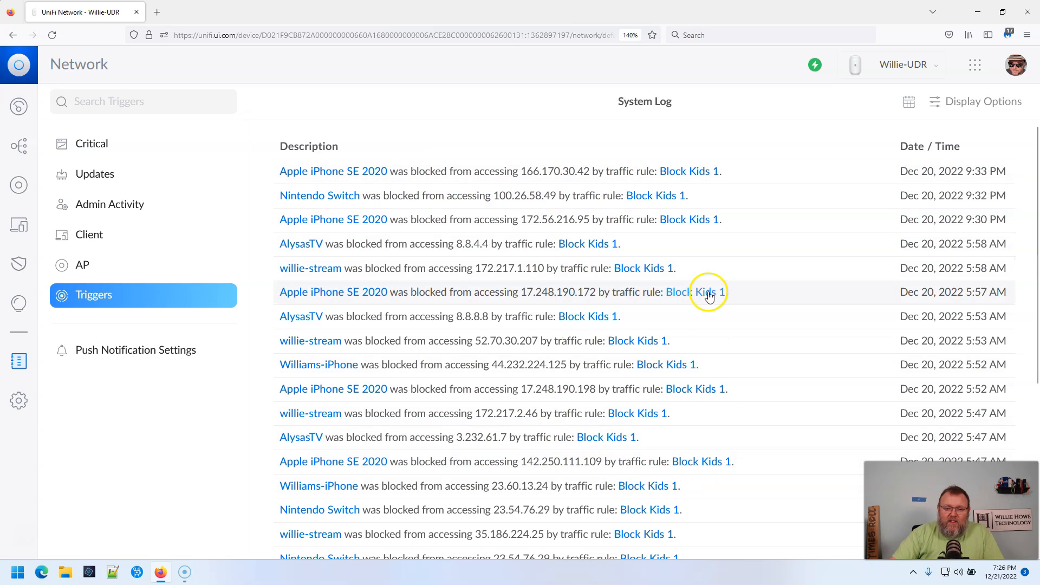
mouse_move(728, 214)
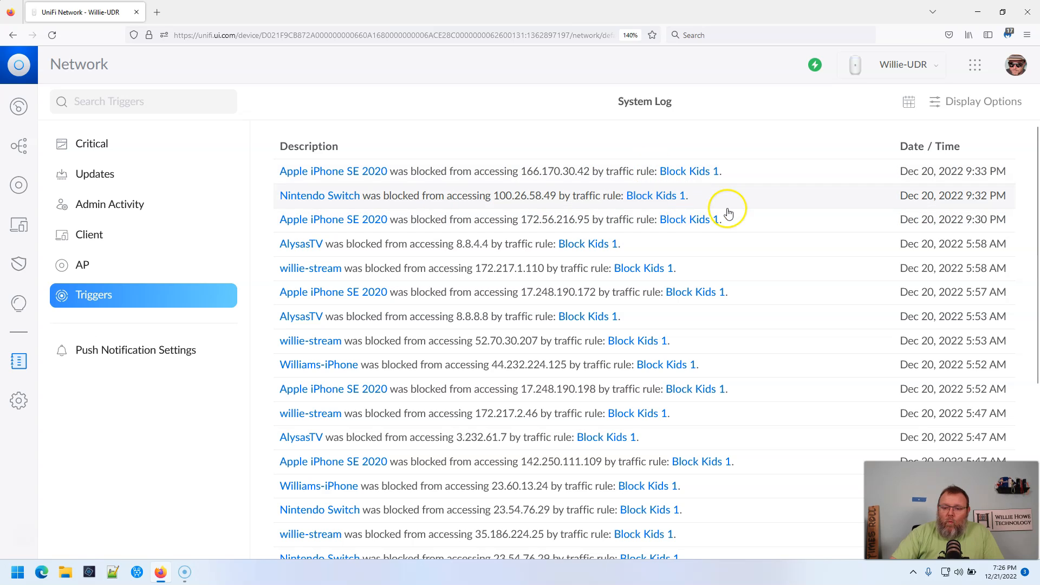
mouse_move(797, 324)
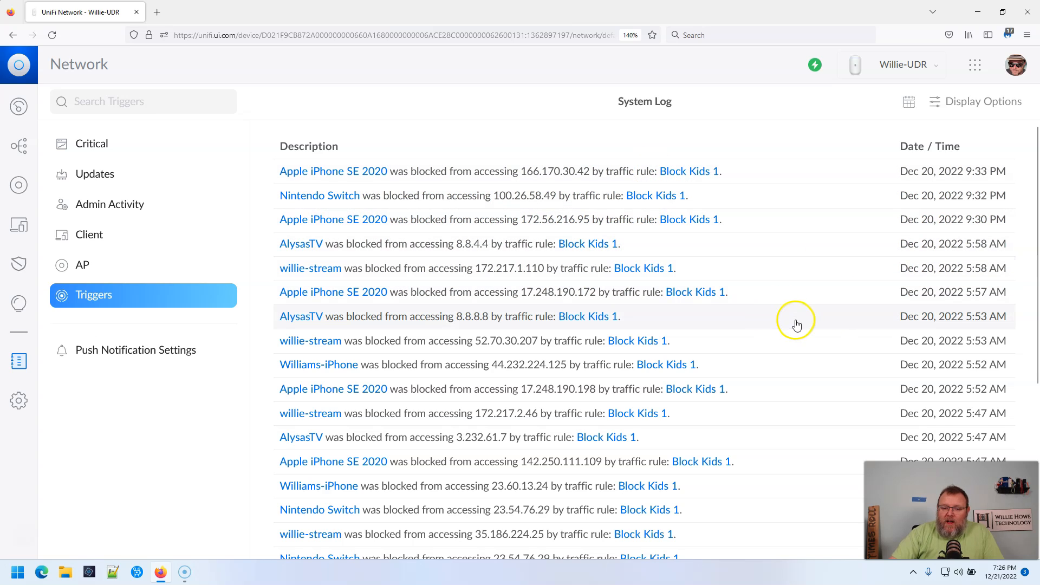
mouse_move(782, 266)
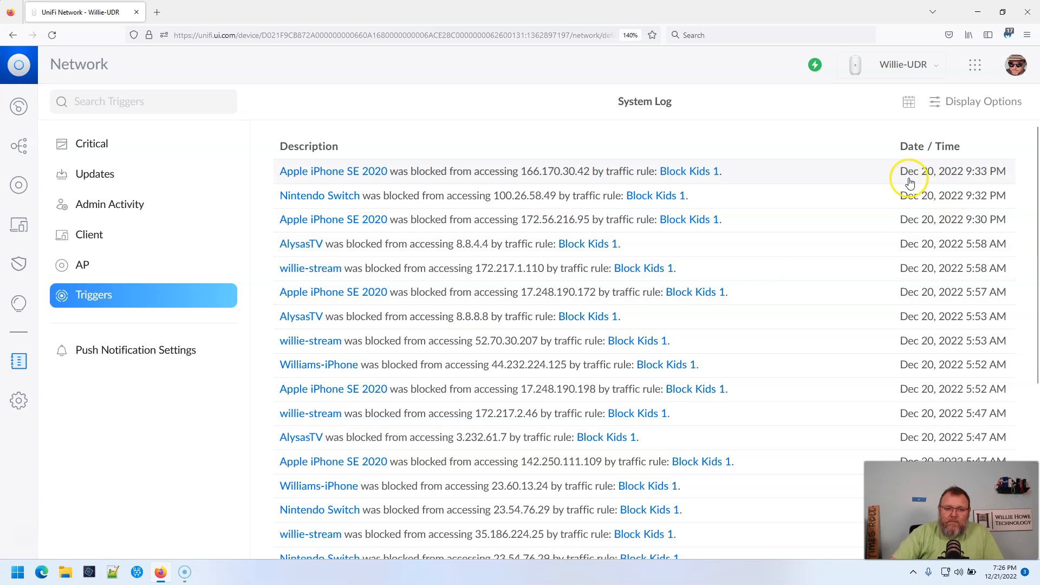
mouse_move(964, 268)
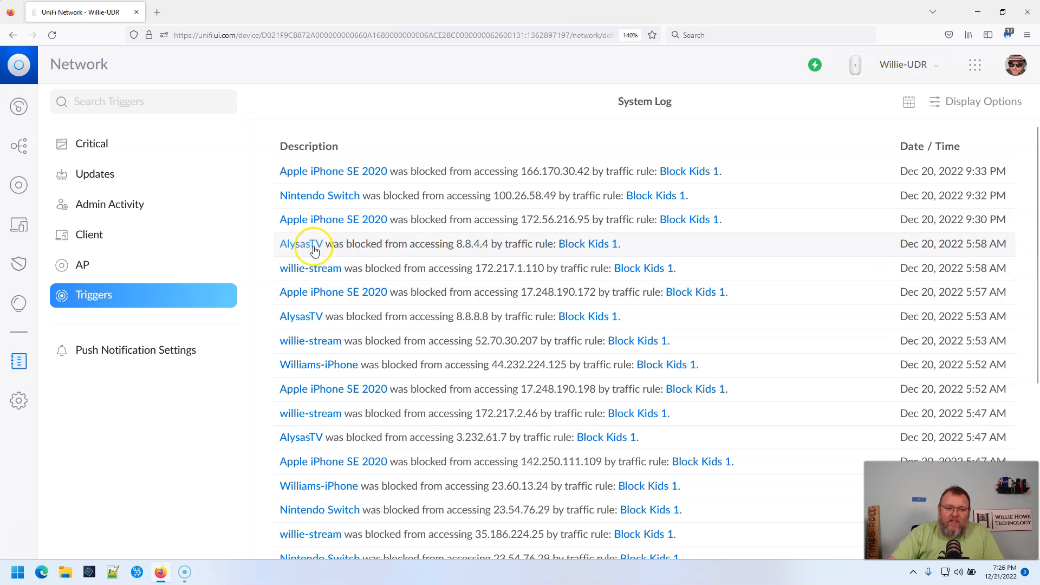
mouse_move(357, 251)
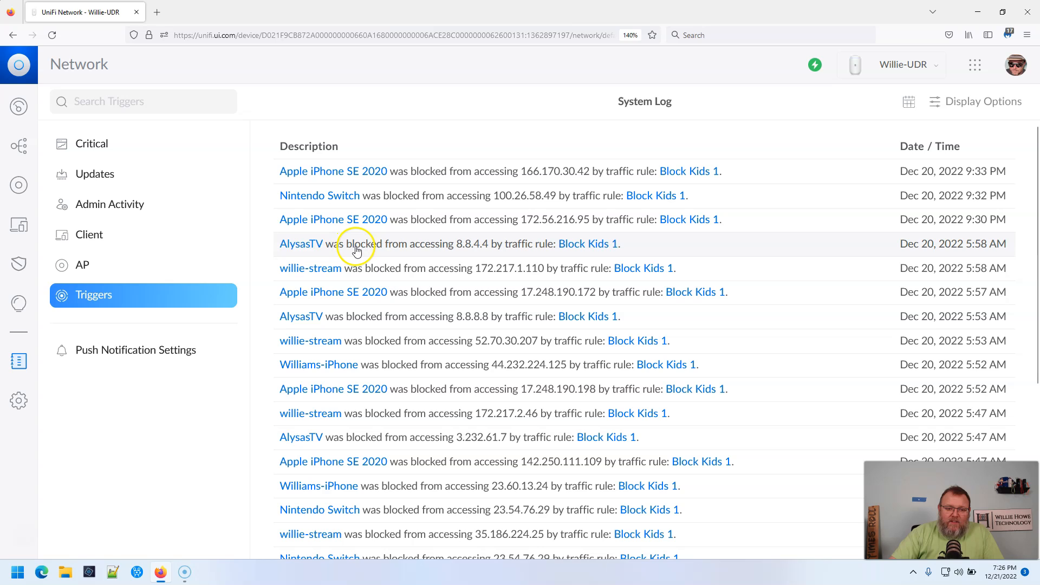
mouse_move(978, 251)
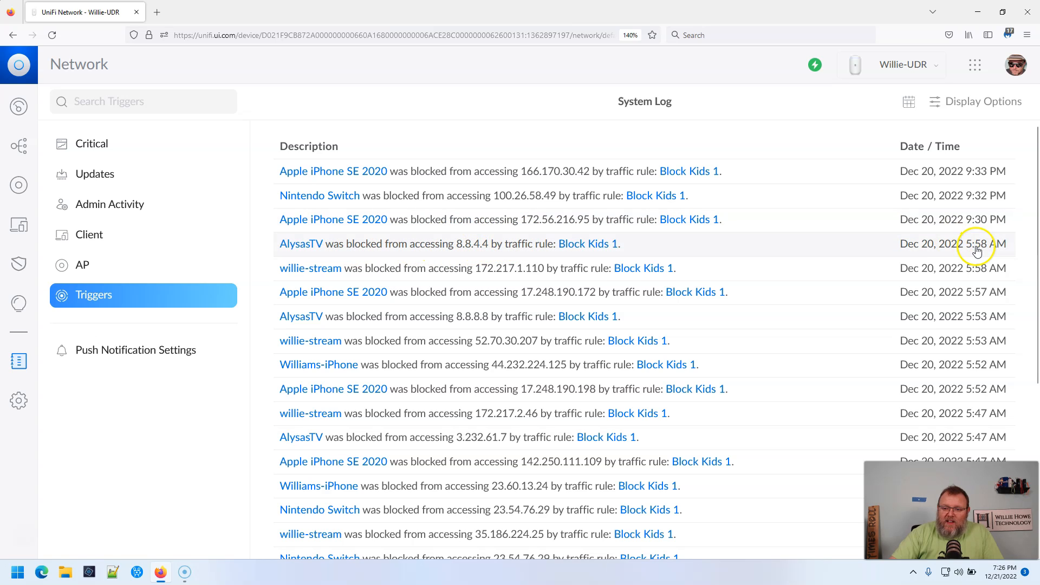
scroll("down", 3)
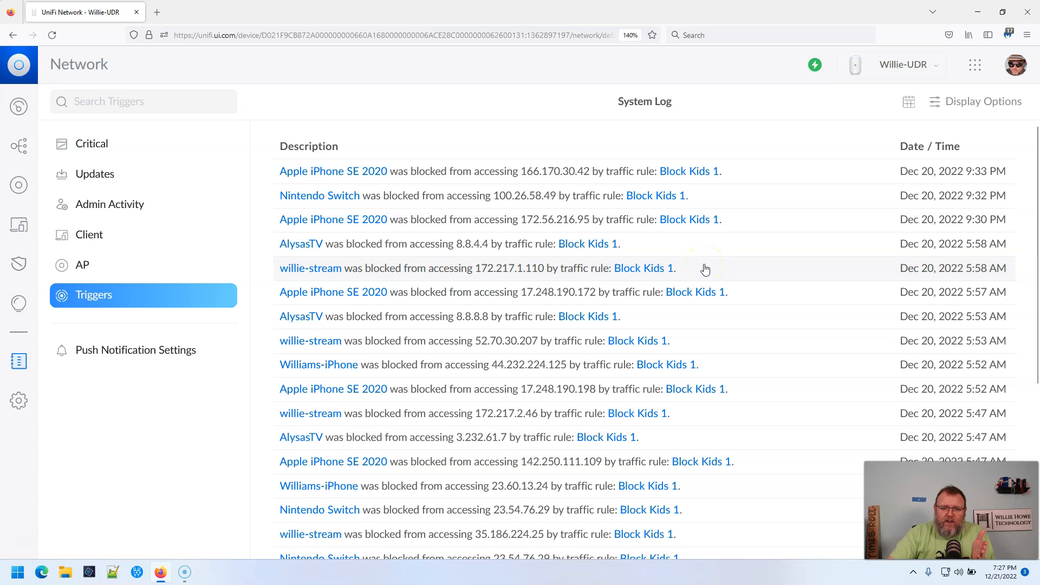
scroll("down", 3)
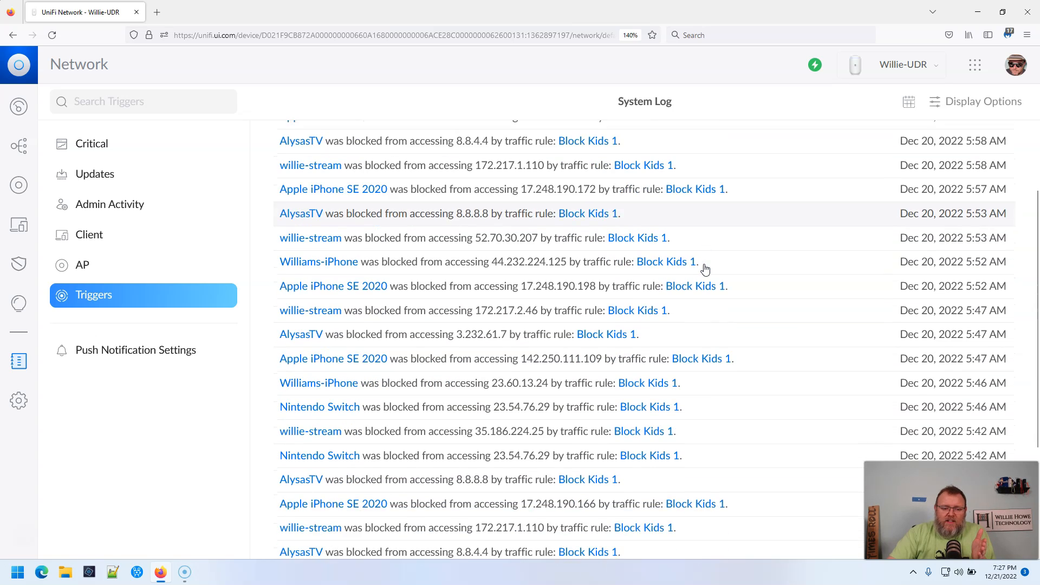